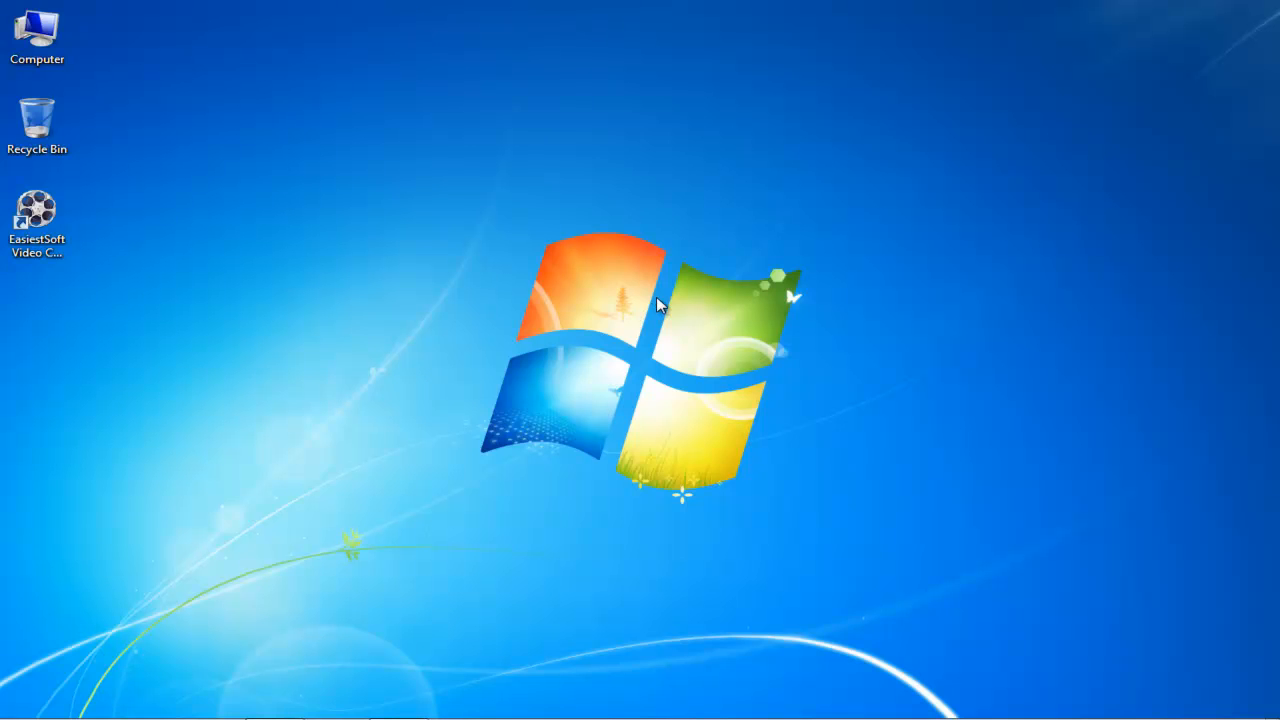
mouse_move(248, 256)
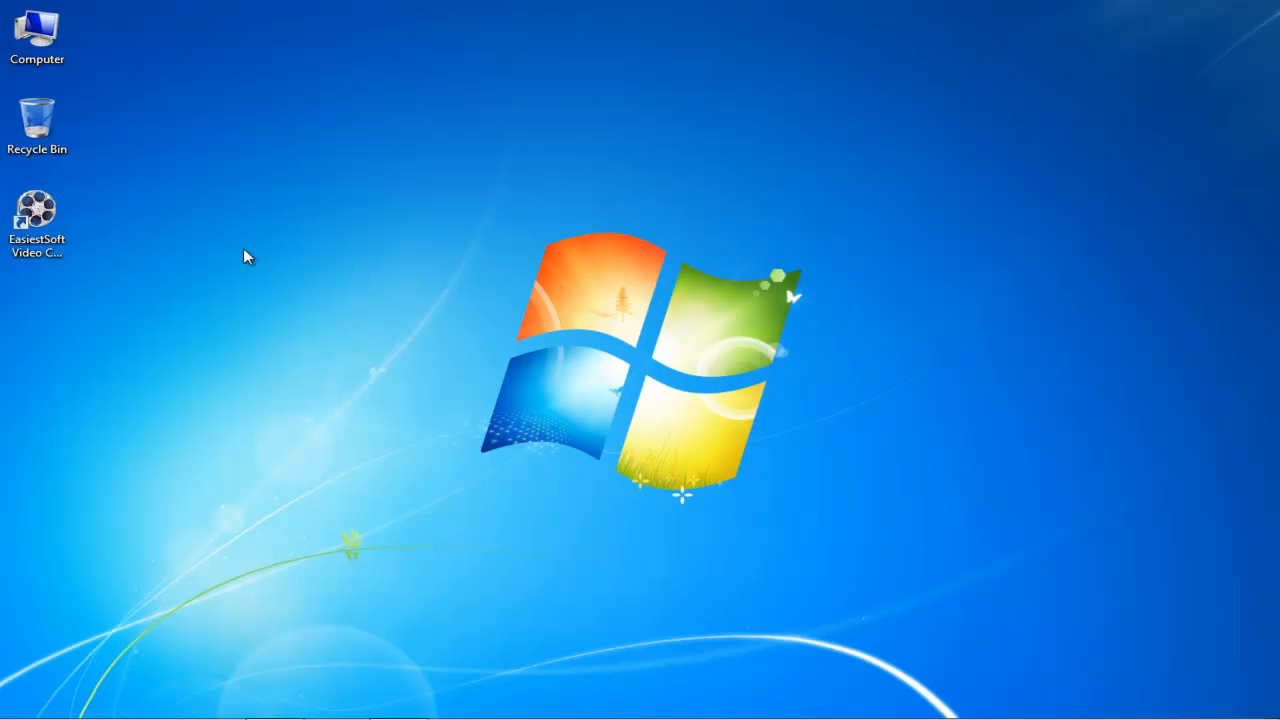
Launch EasiestSoft Video Converter and add Basic Animation.swf from Documents
left_click(37, 222)
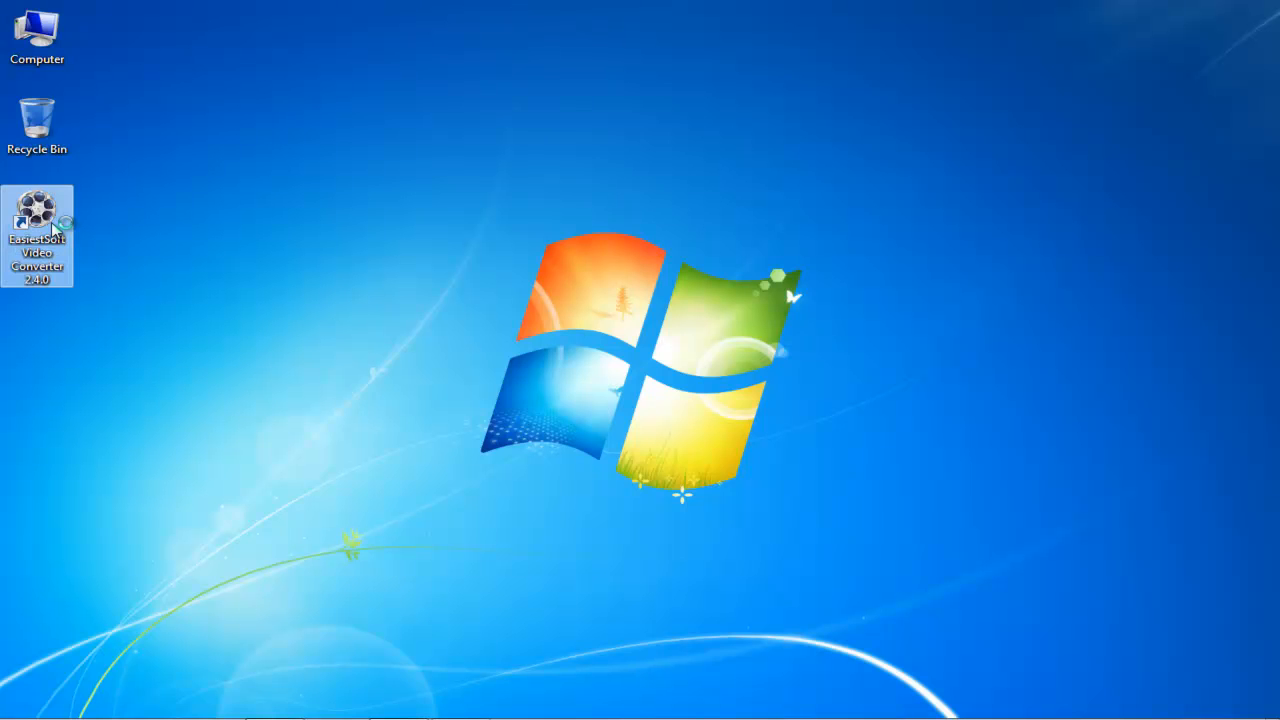
double_click(37, 235)
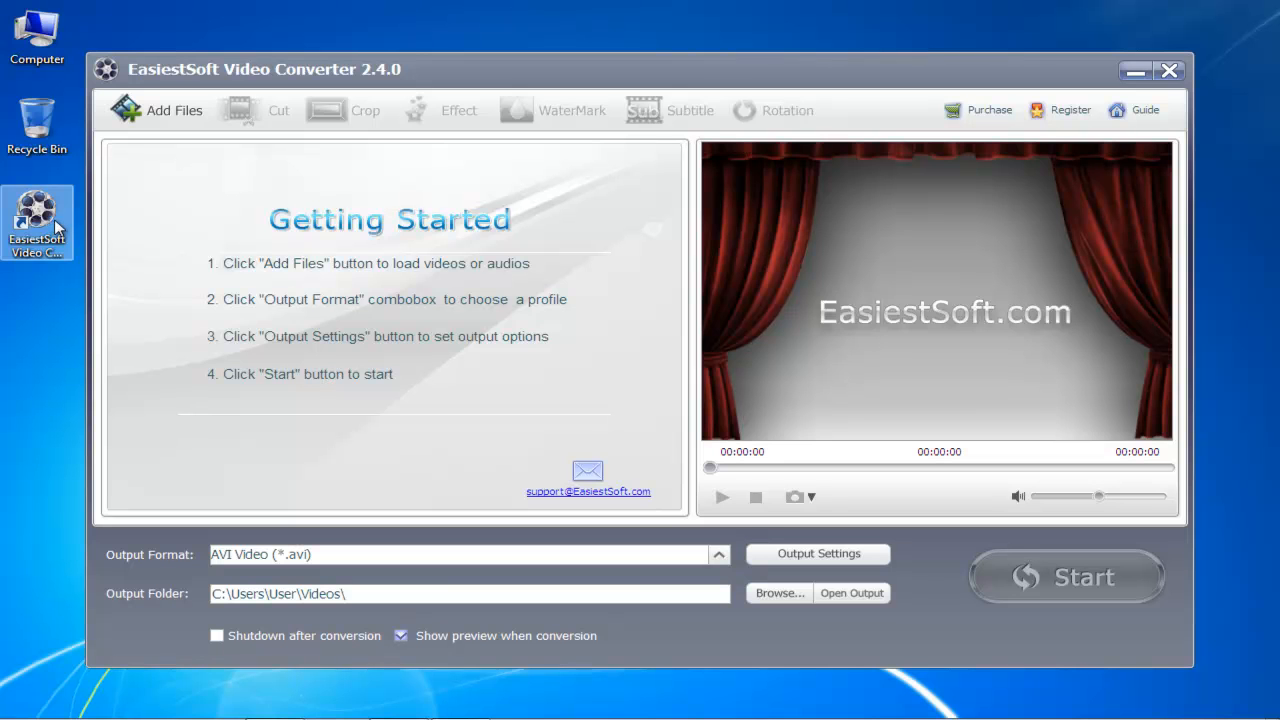
mouse_move(168, 110)
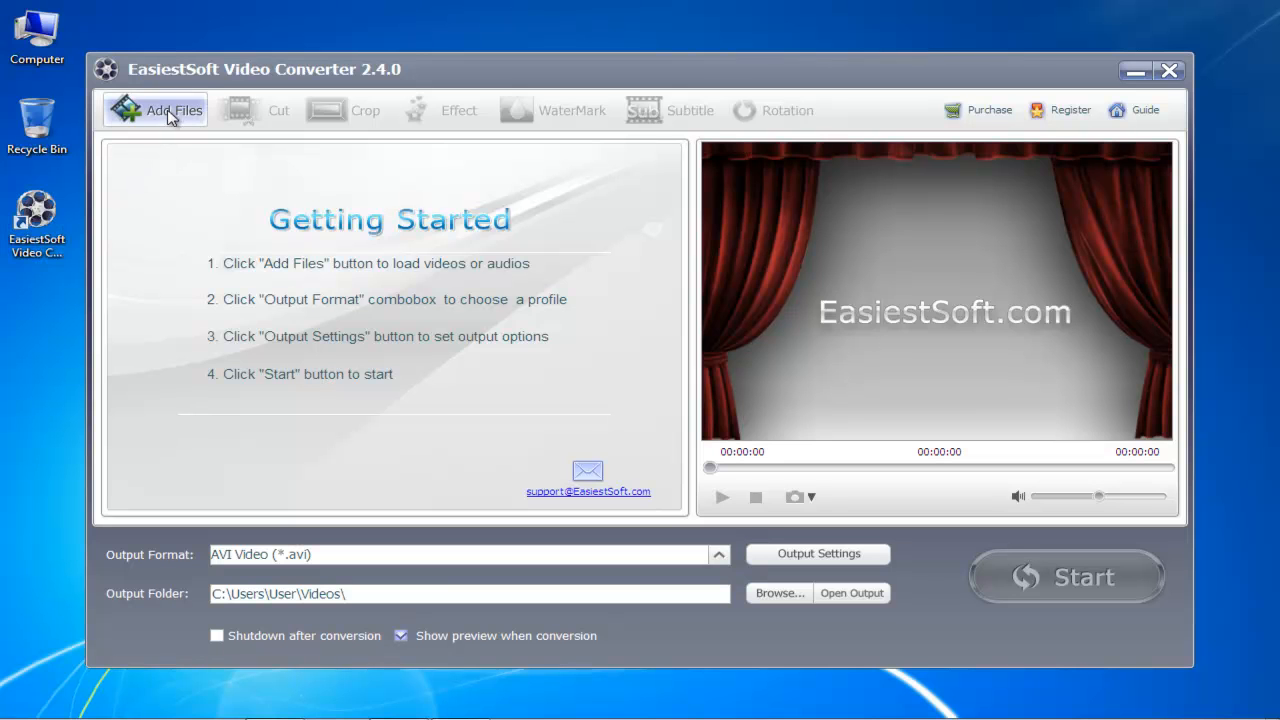
left_click(155, 110)
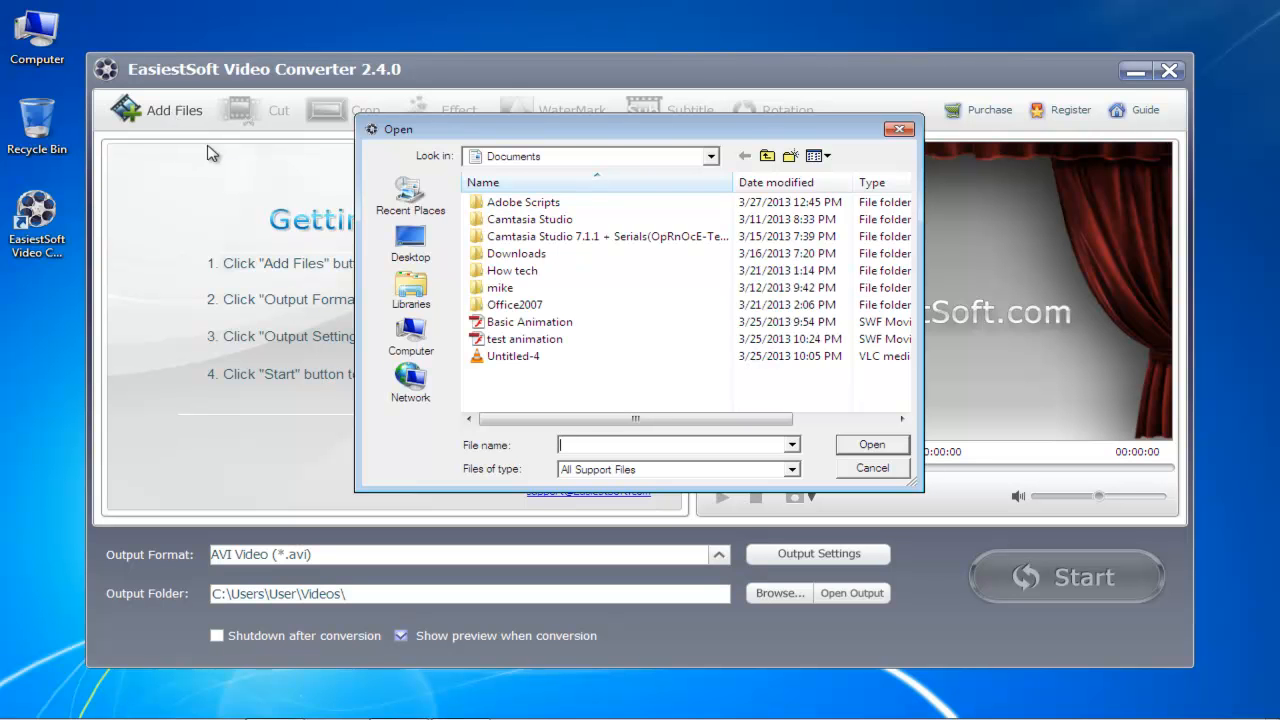
left_click(529, 321)
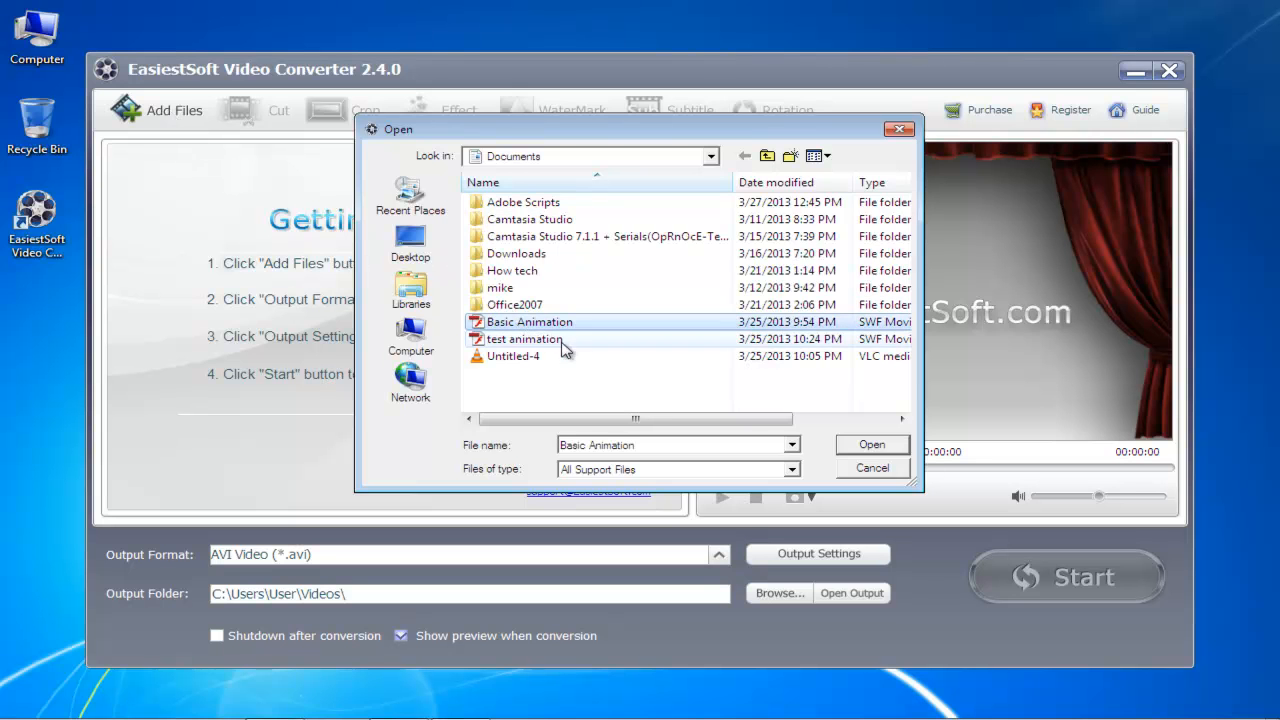
left_click(870, 444)
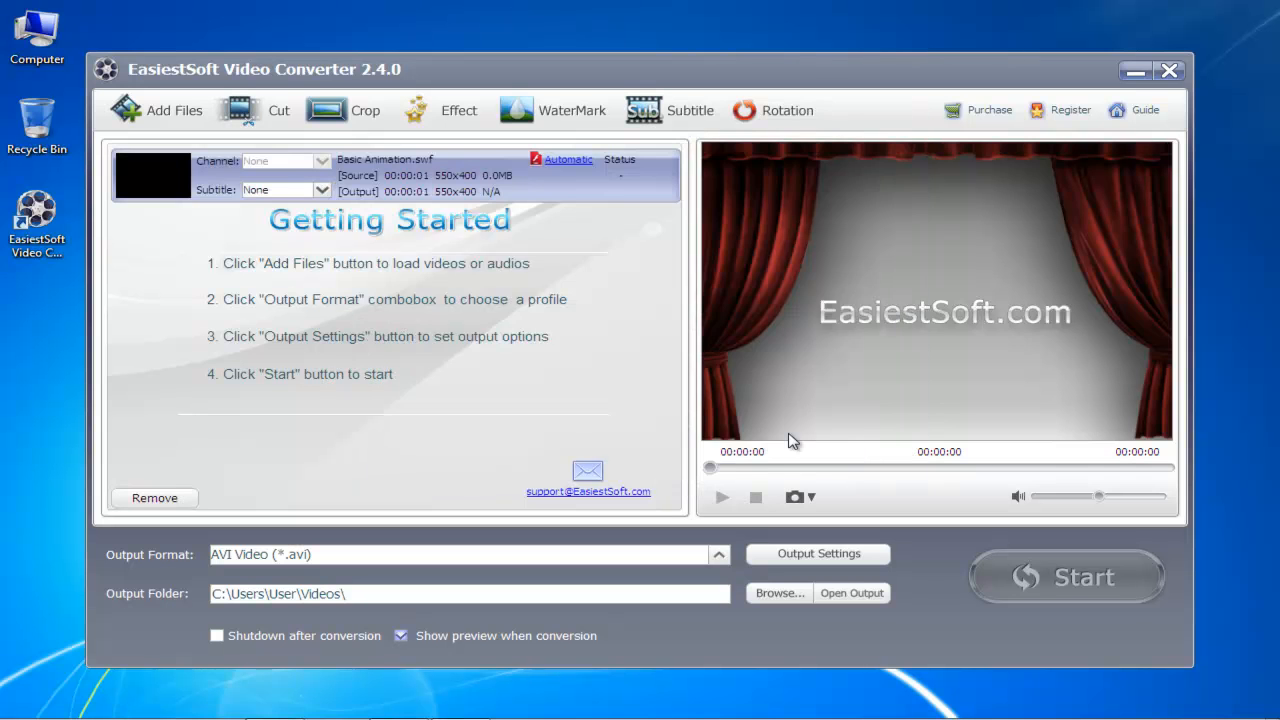
Change the output format from AVI to MP4 Video (*.mp4) under Common Video
left_click(719, 554)
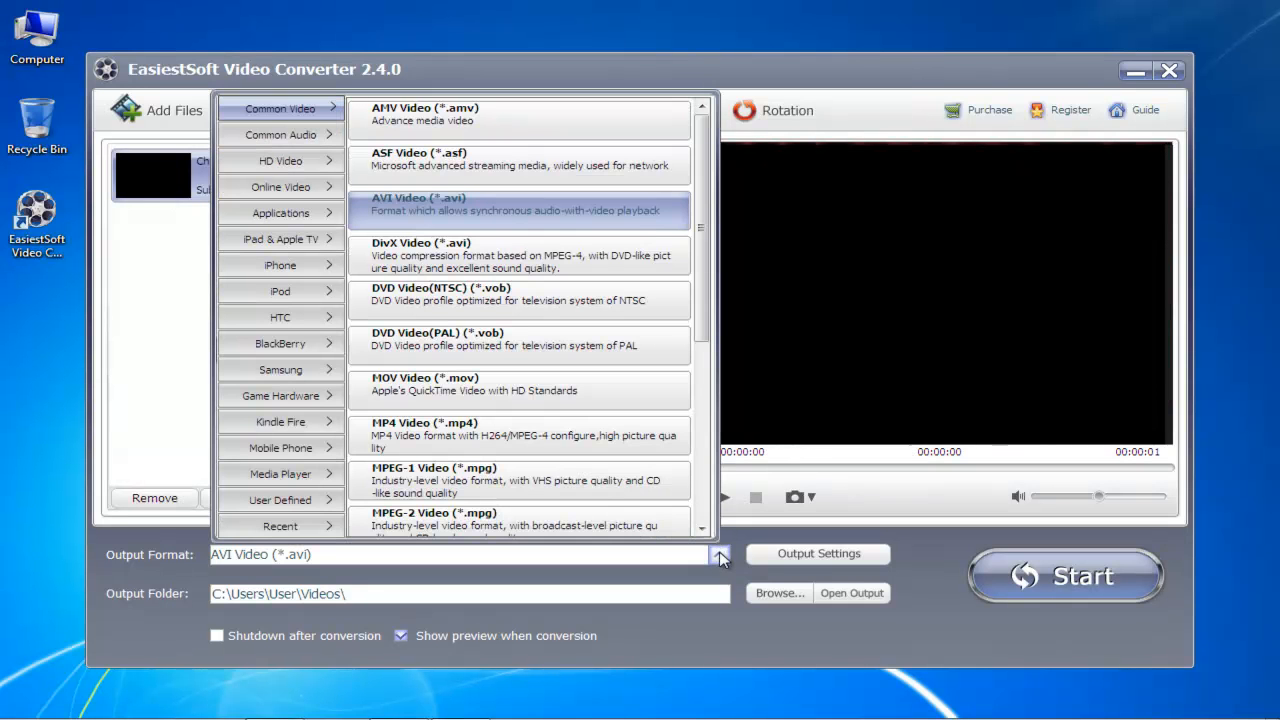
scroll("down", 3)
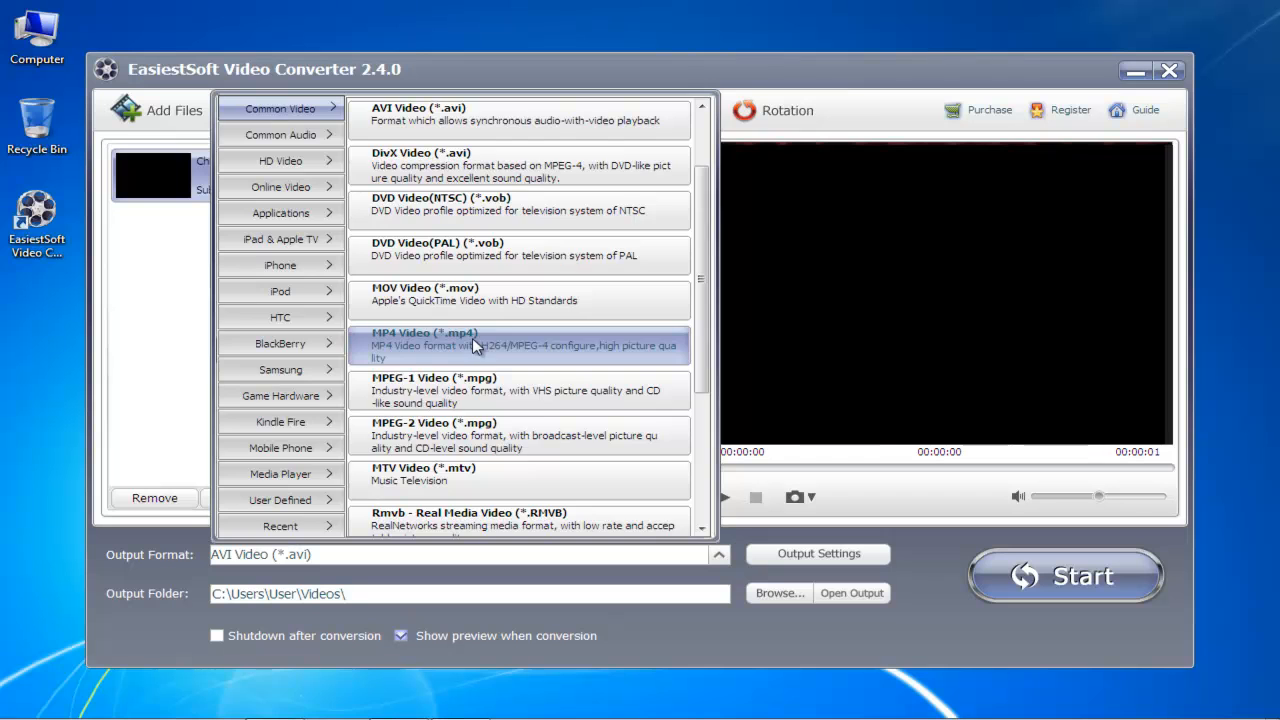
left_click(474, 345)
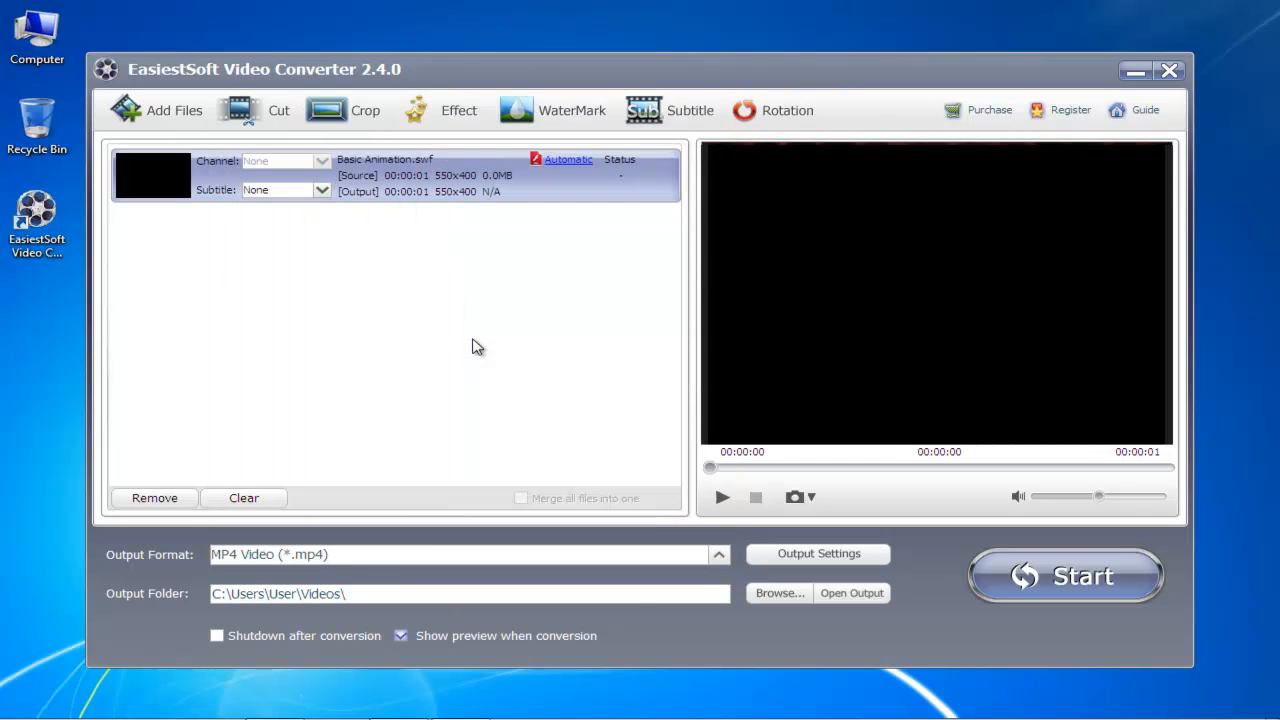
mouse_move(640, 472)
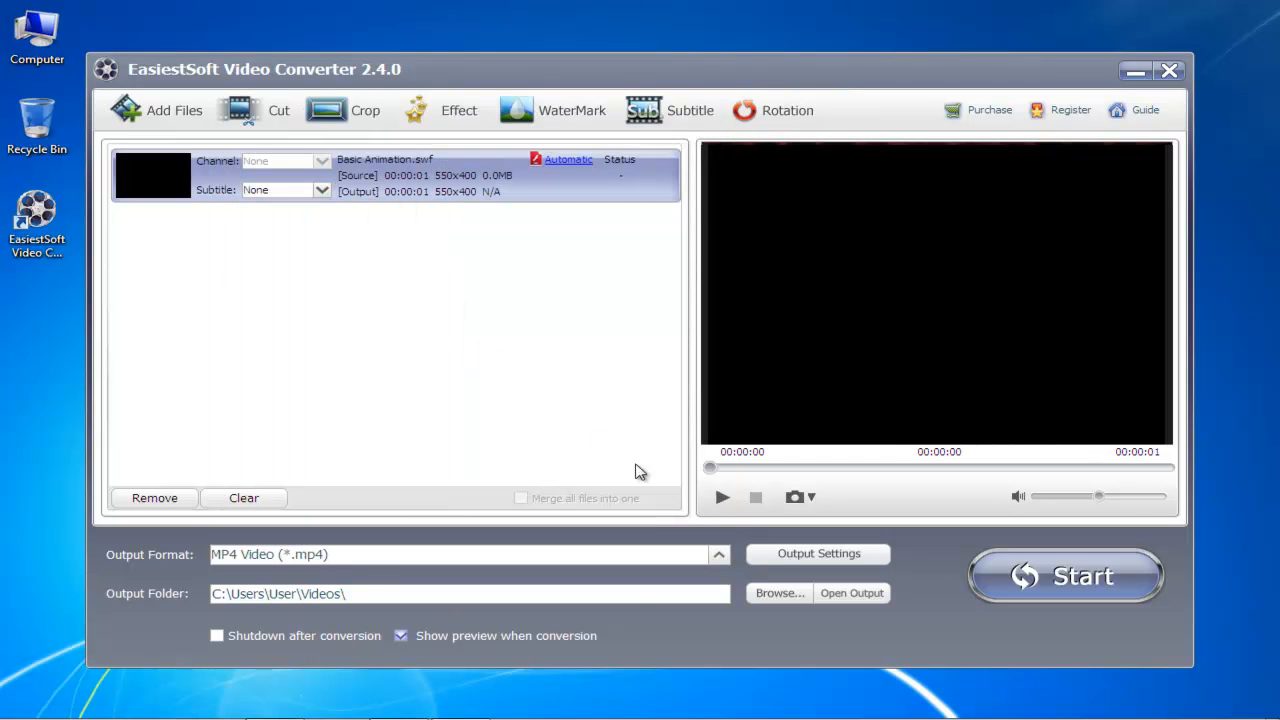
left_click(818, 553)
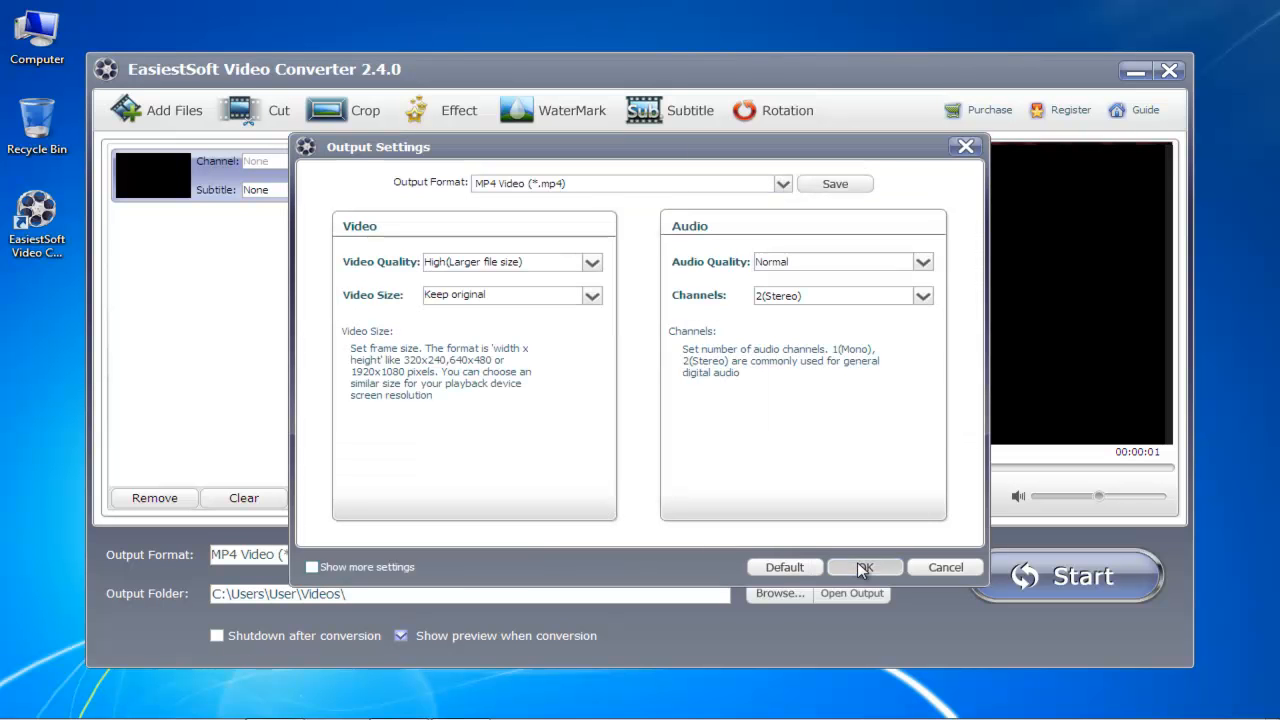
left_click(863, 567)
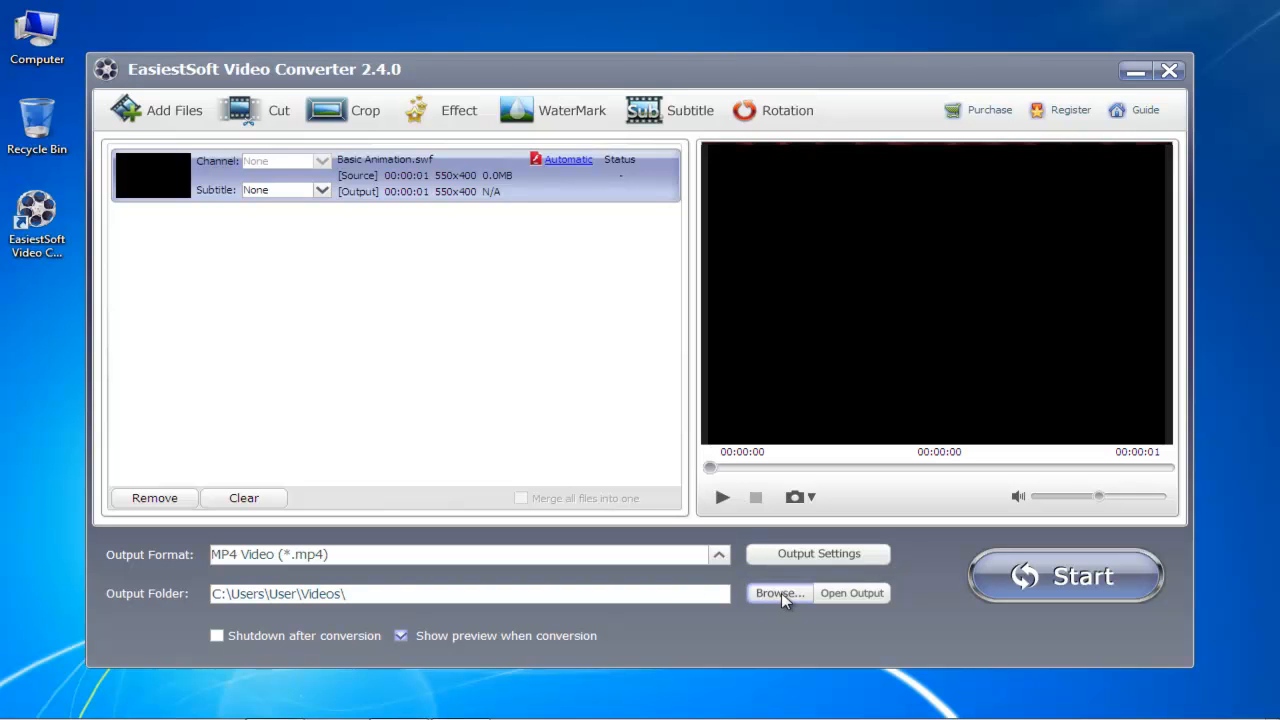
mouse_move(822, 597)
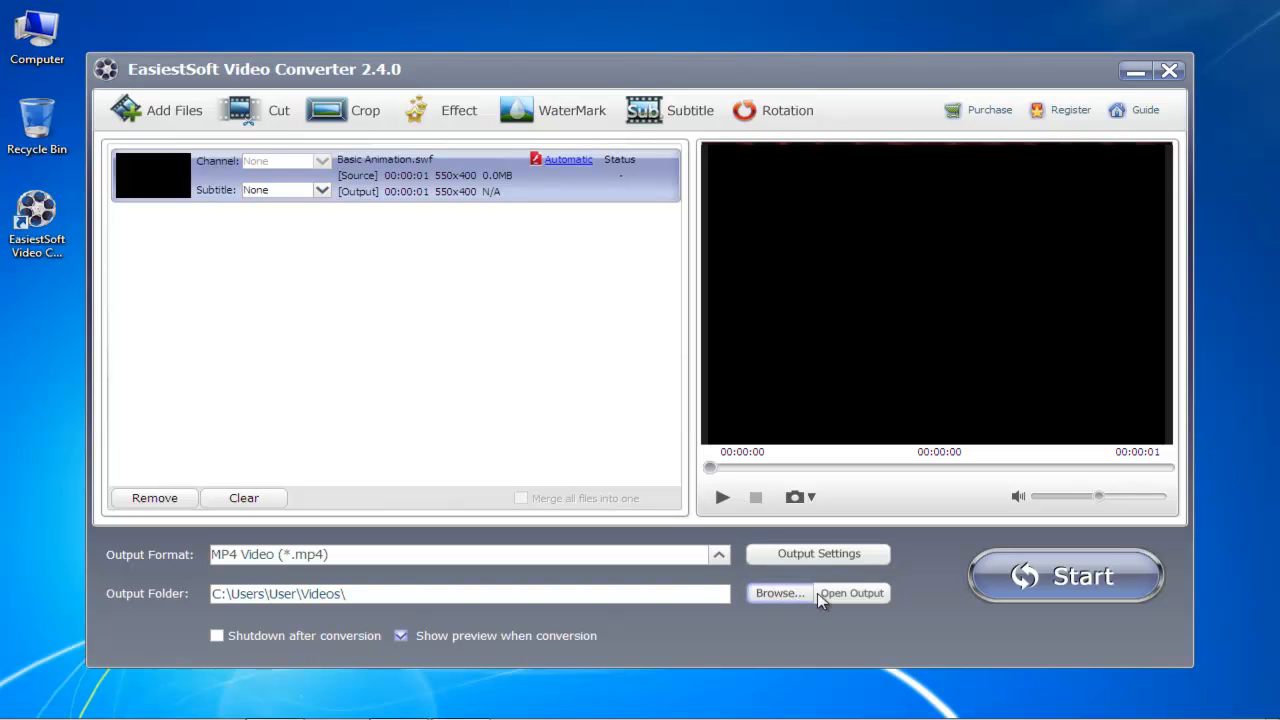
Convert Basic Animation.swf to MP4, dismissing the trial notice and success message
left_click(1065, 575)
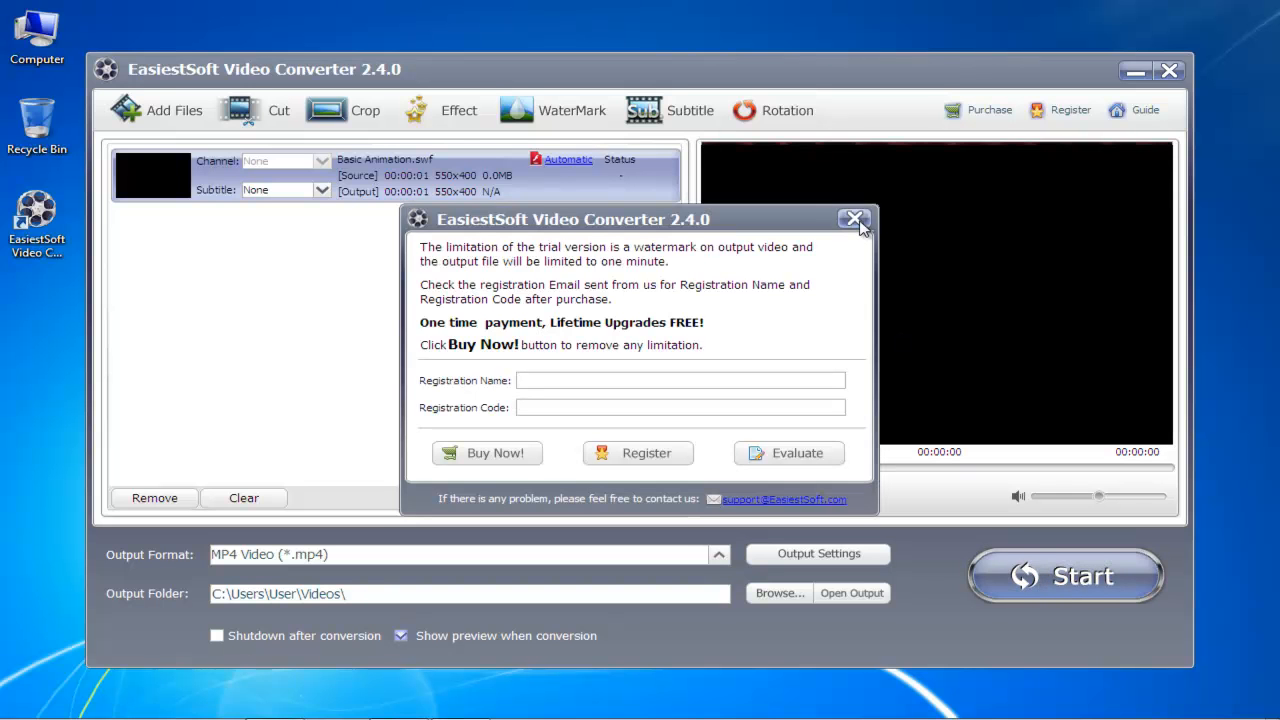
left_click(853, 219)
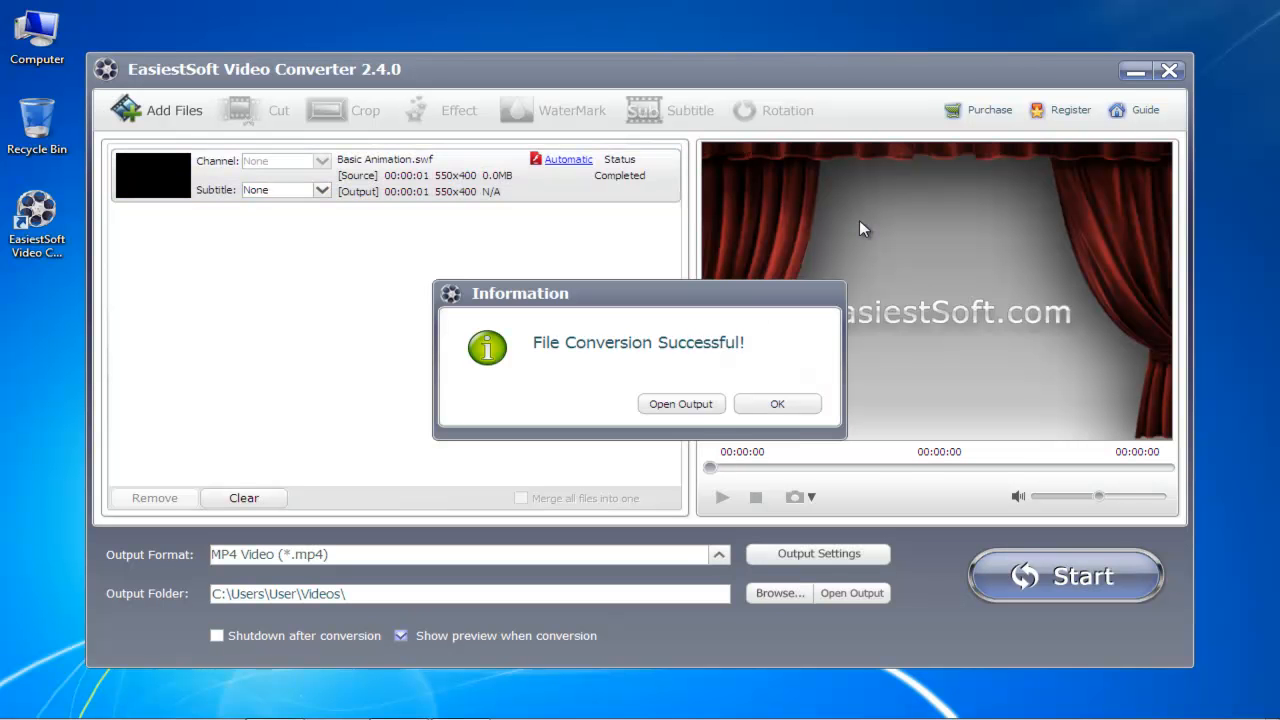
mouse_move(681, 403)
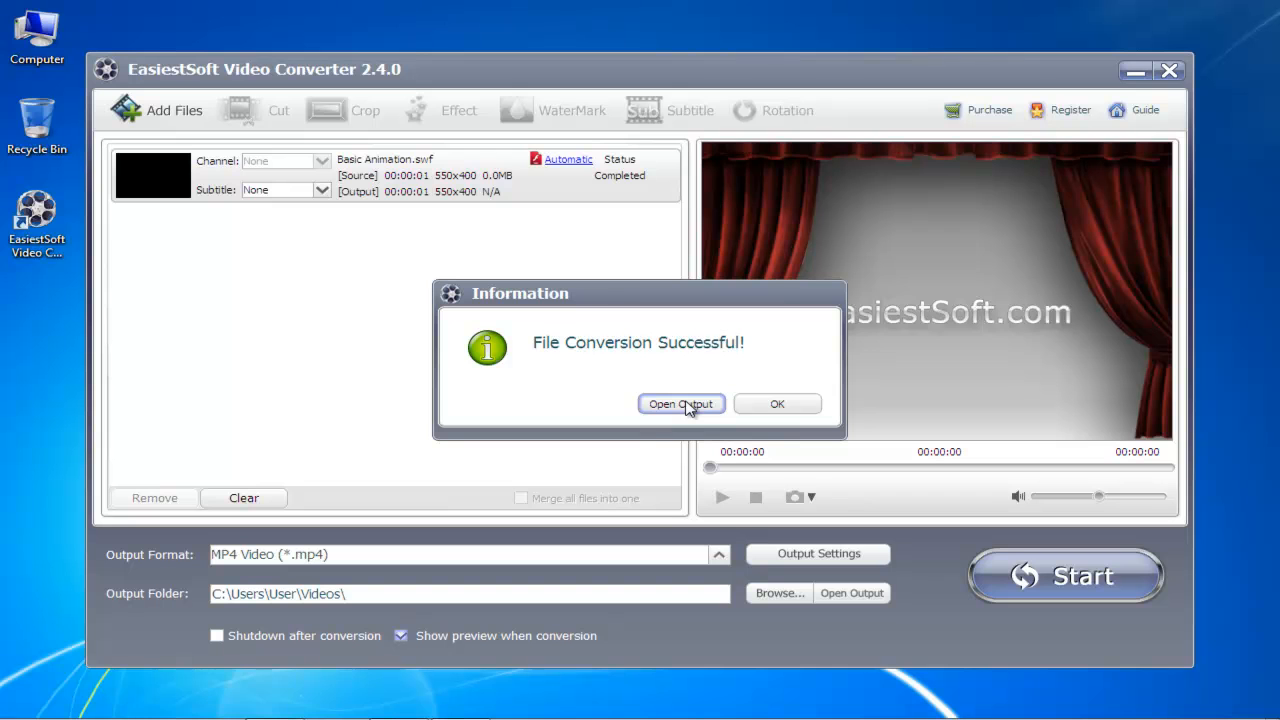
left_click(777, 403)
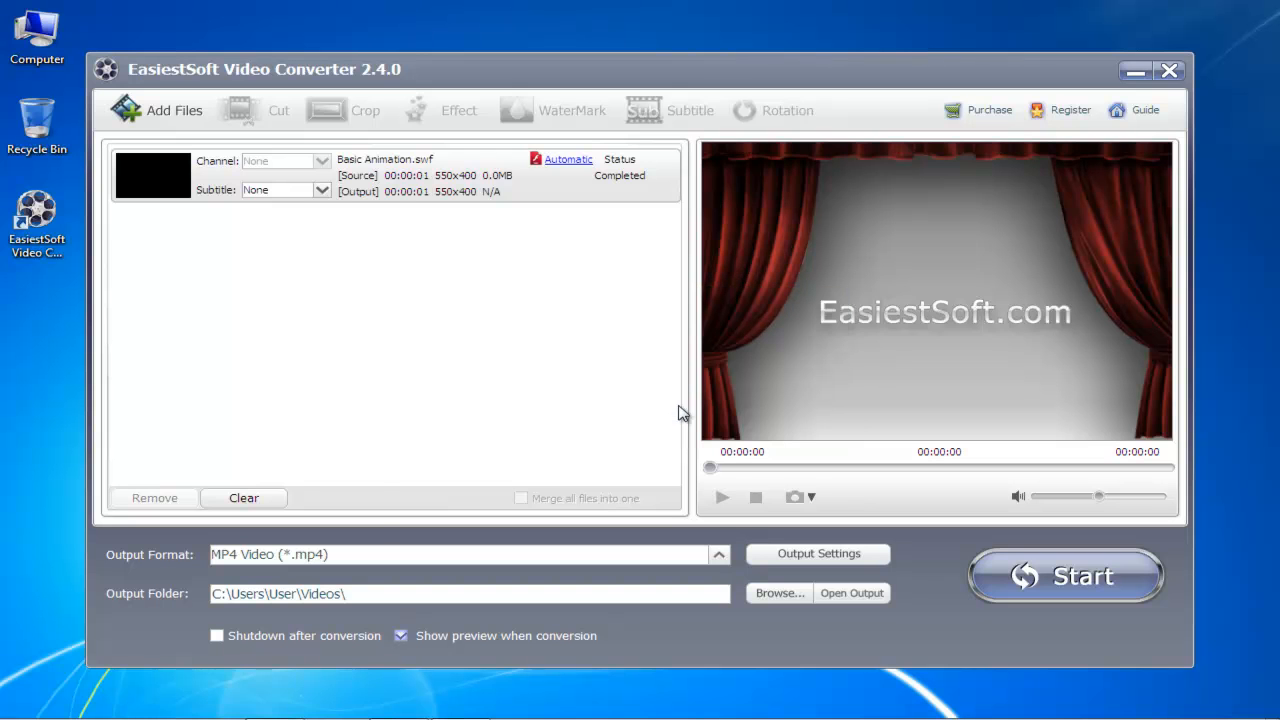